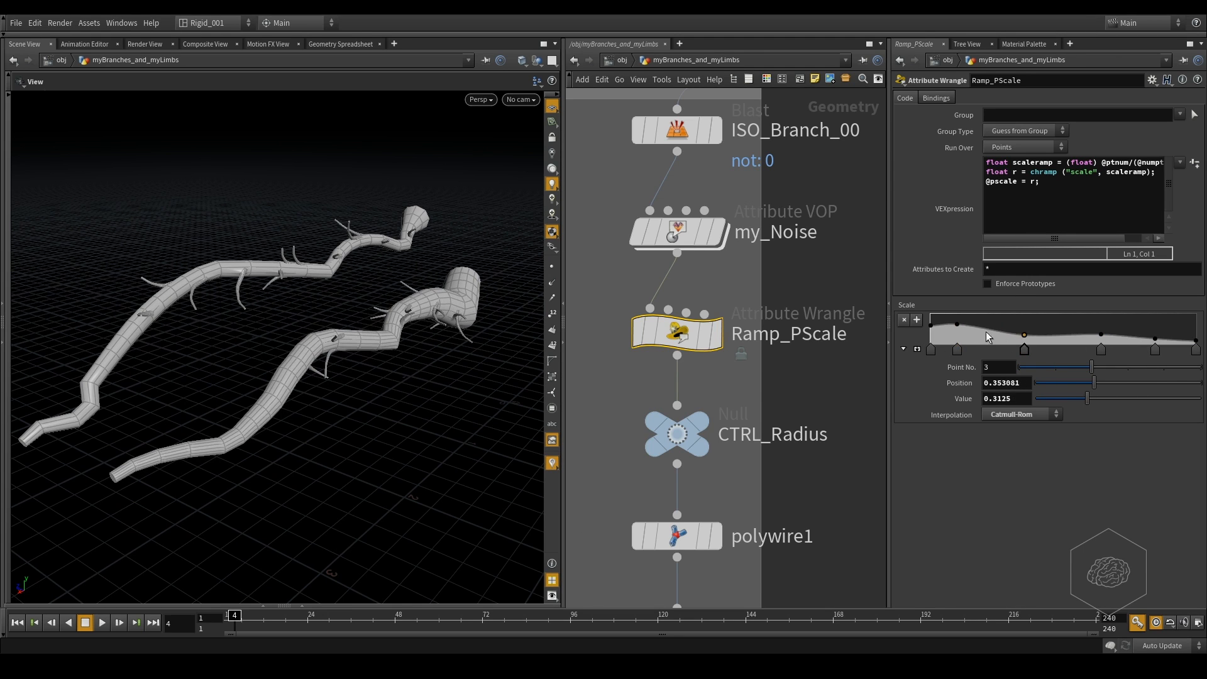
Step: Give Ramp_PScale1's Scale ramp the same smooth curve as Ramp_PScale by pasting its values
click(959, 329)
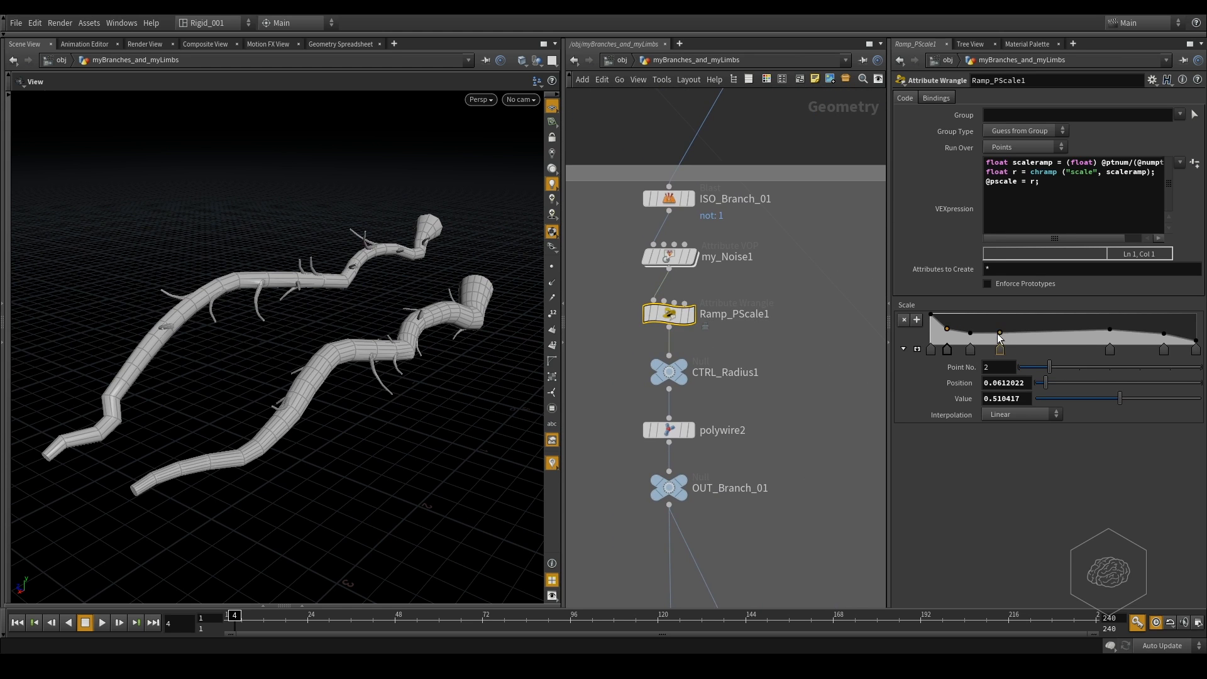
click(1000, 338)
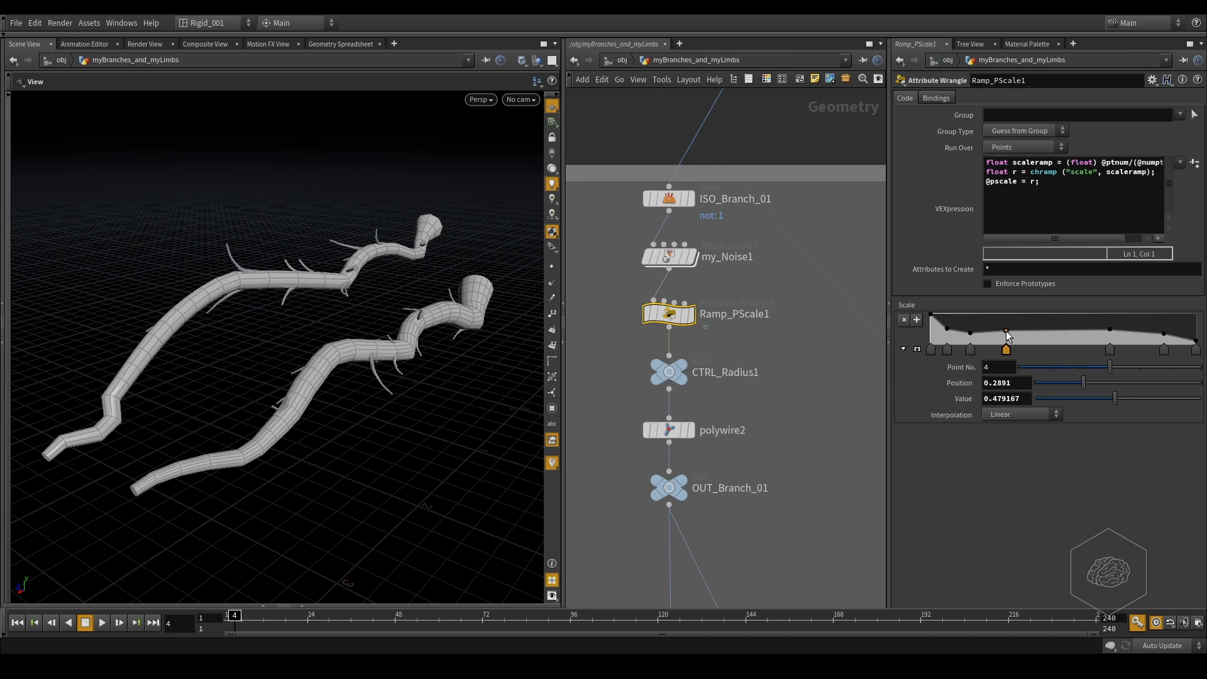
click(972, 332)
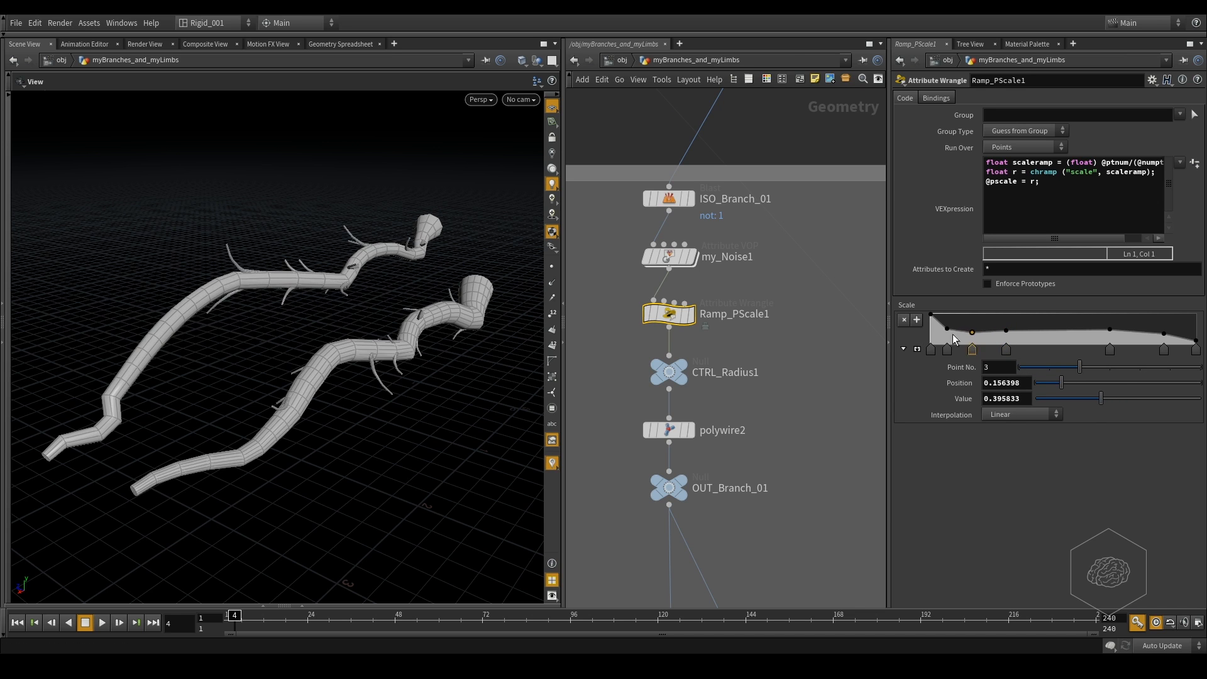
click(948, 349)
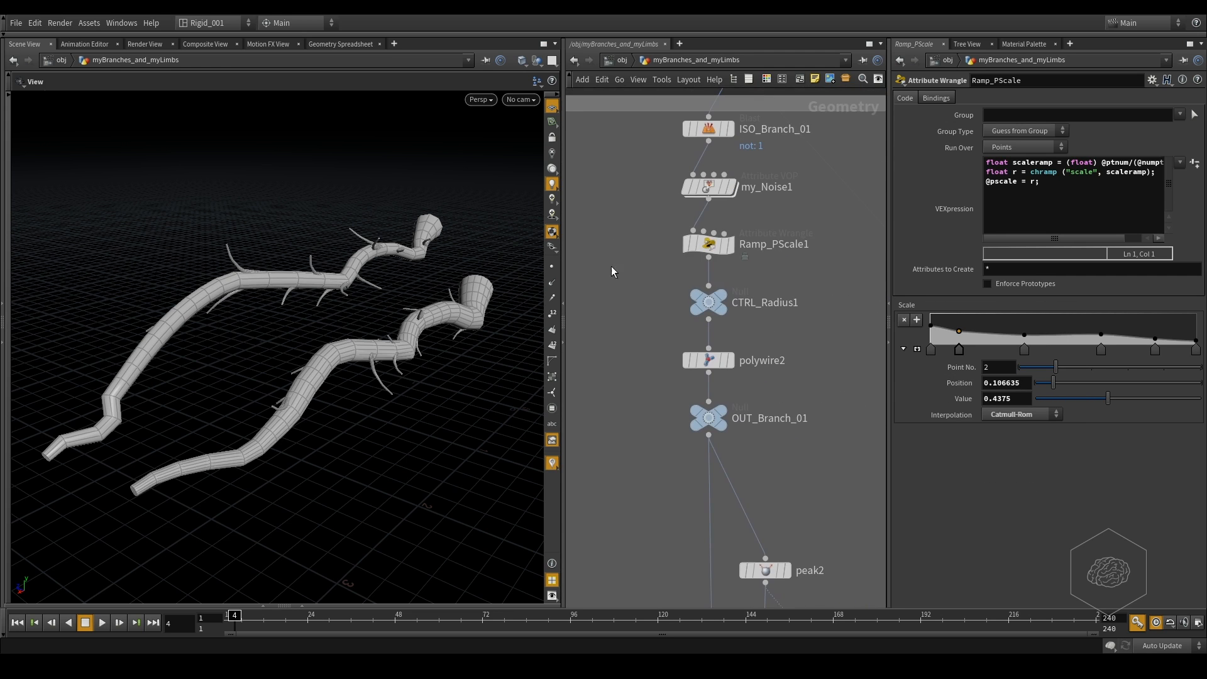
click(708, 244)
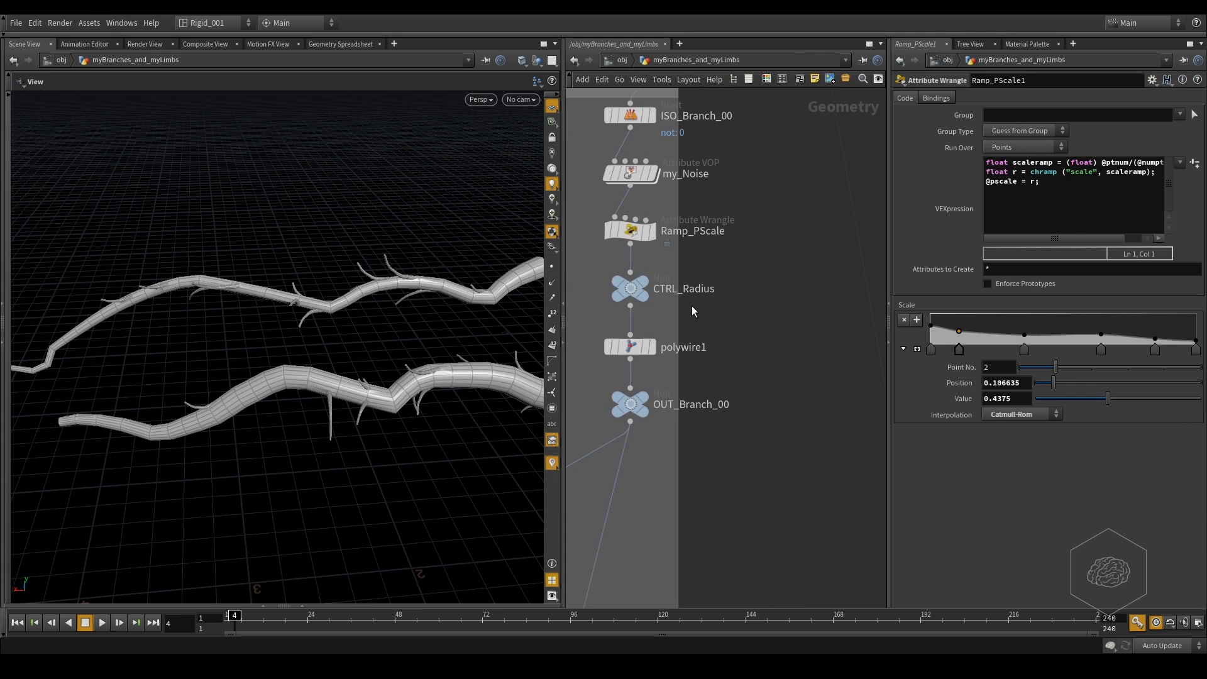
Step: Raise CTRL_Radius1's Radius_Branch from 0.1 to 0.2, thickening the second branch
click(630, 288)
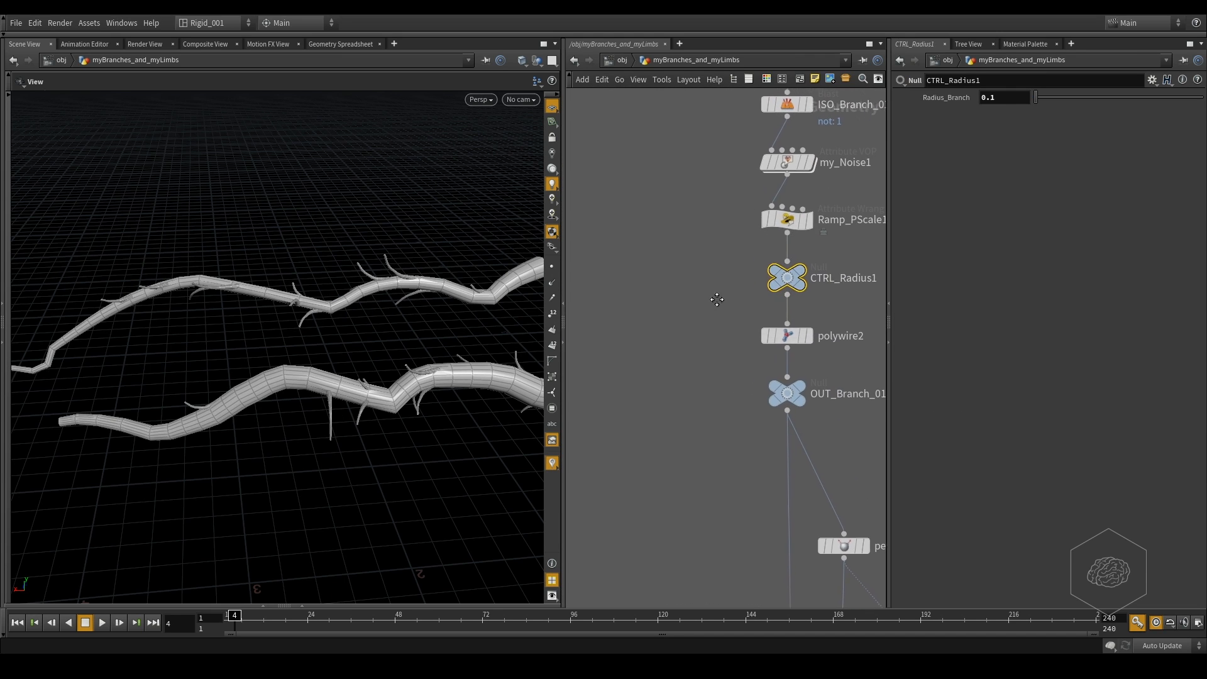
click(1001, 97)
text(0.2)
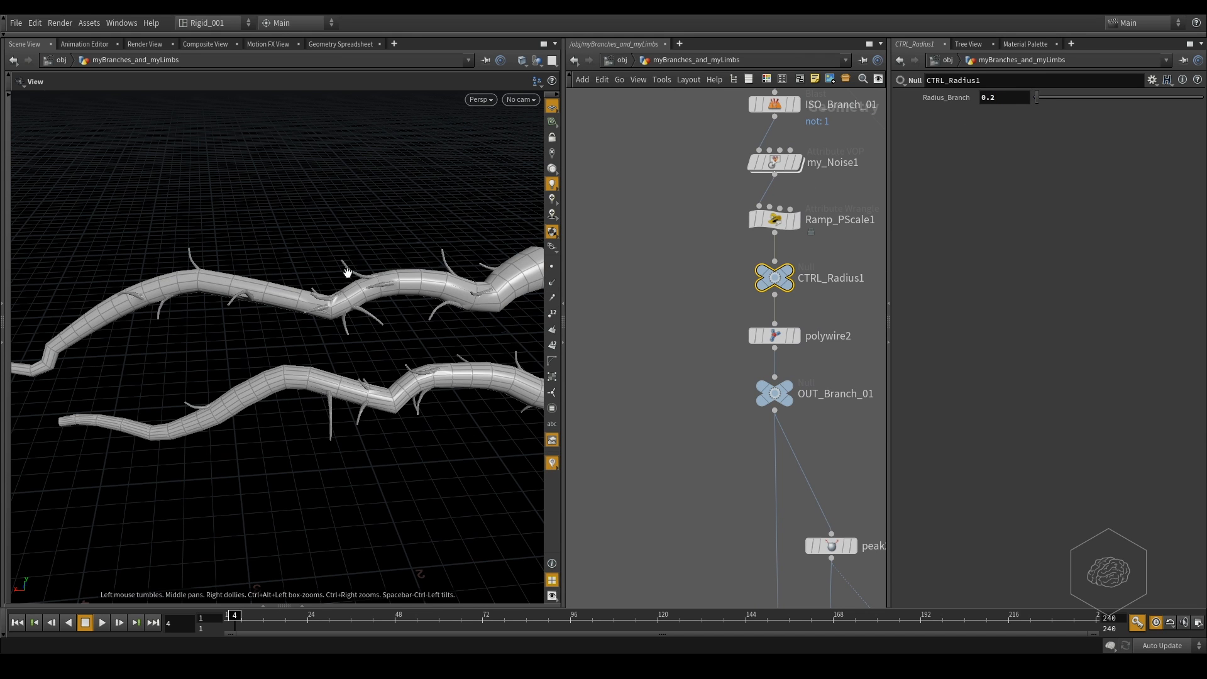
drag(347, 272, 460, 301)
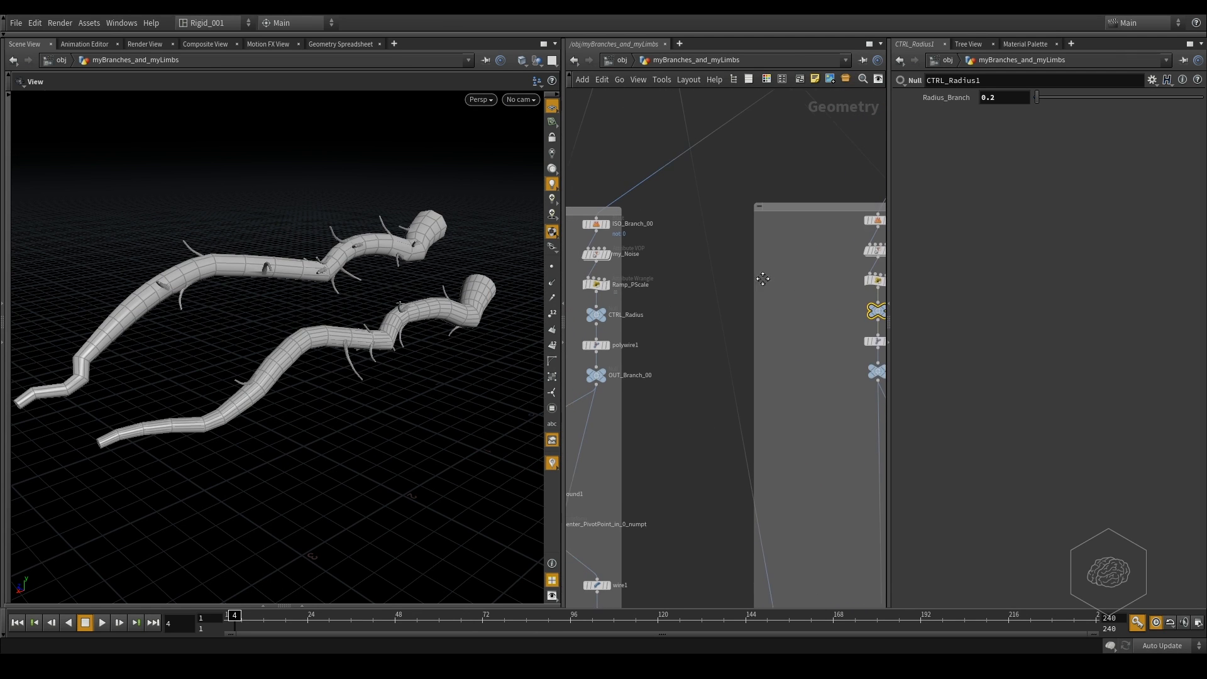
Step: Add a Pyro Shader node, pyroshader1, in the /mat material network
click(596, 253)
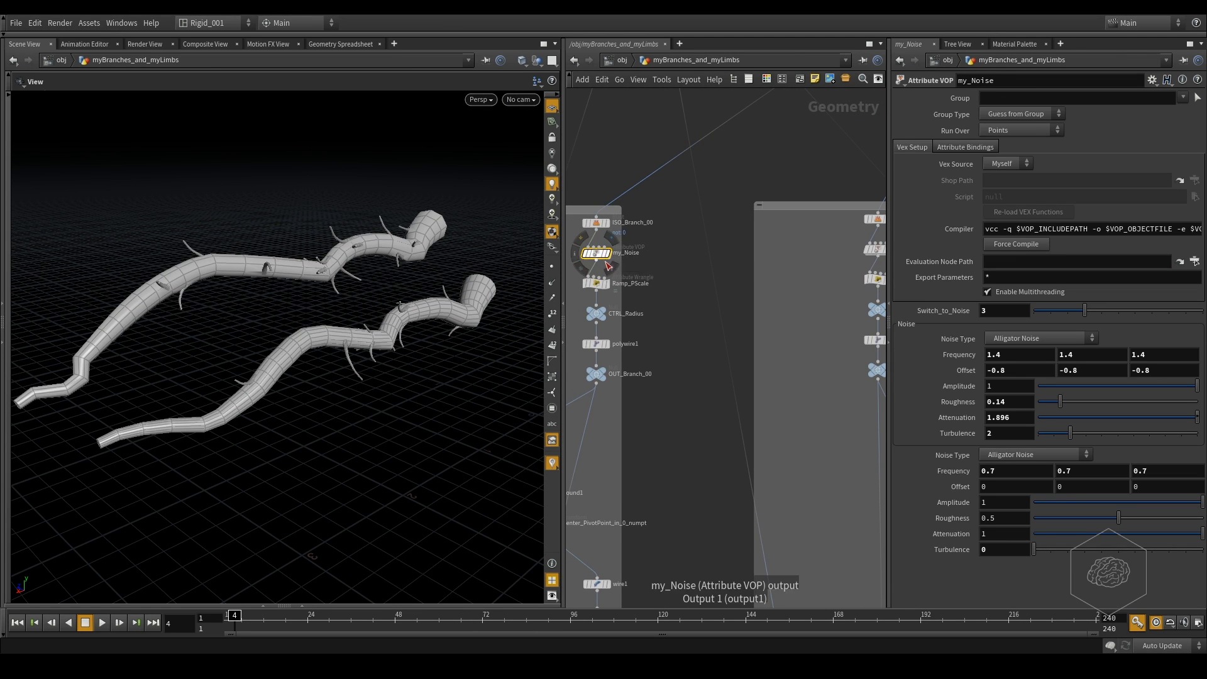
key(ctrl+v)
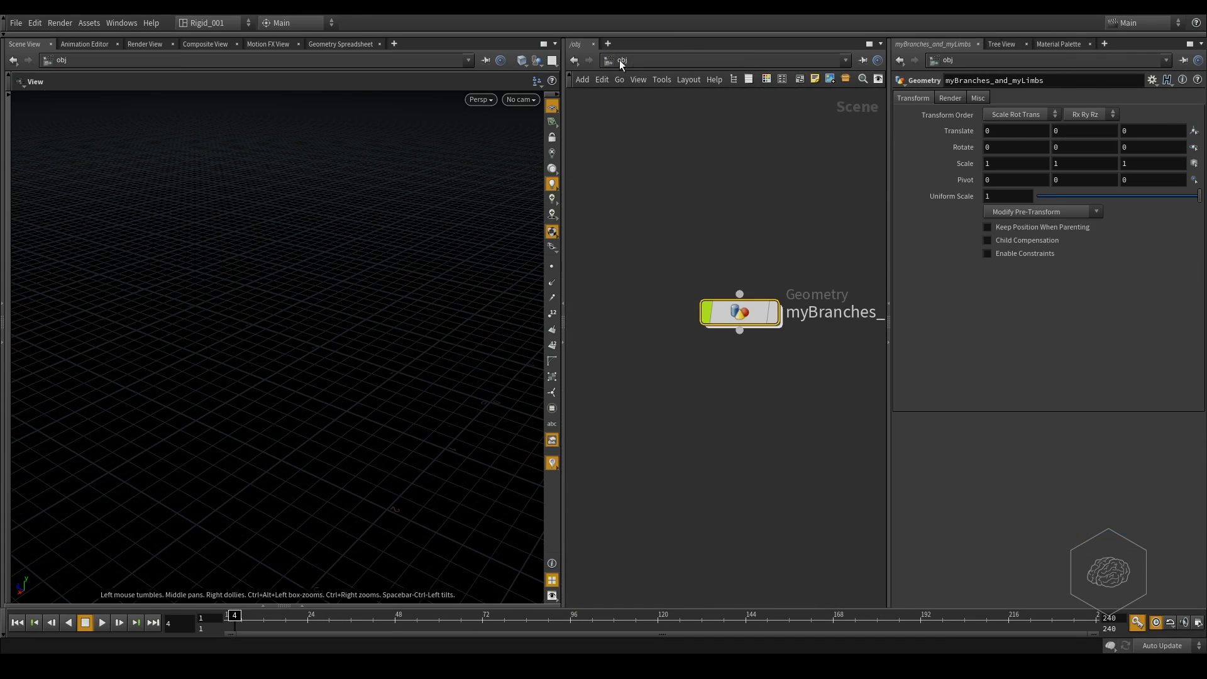
click(622, 60)
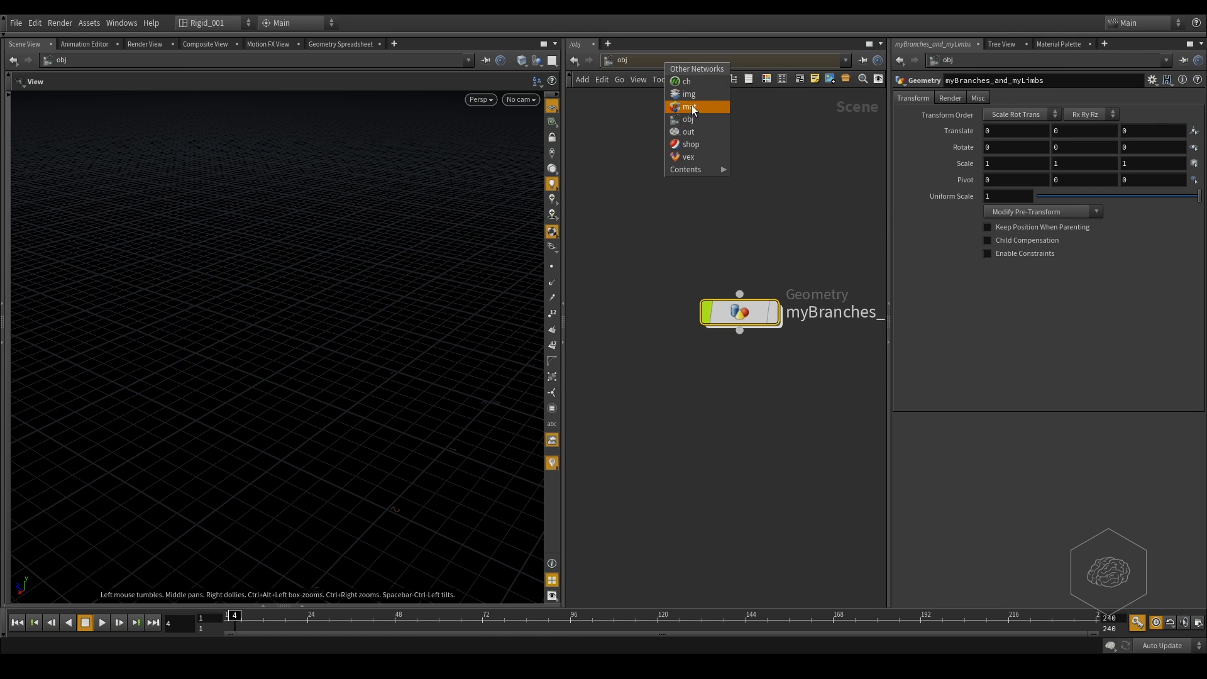
click(688, 105)
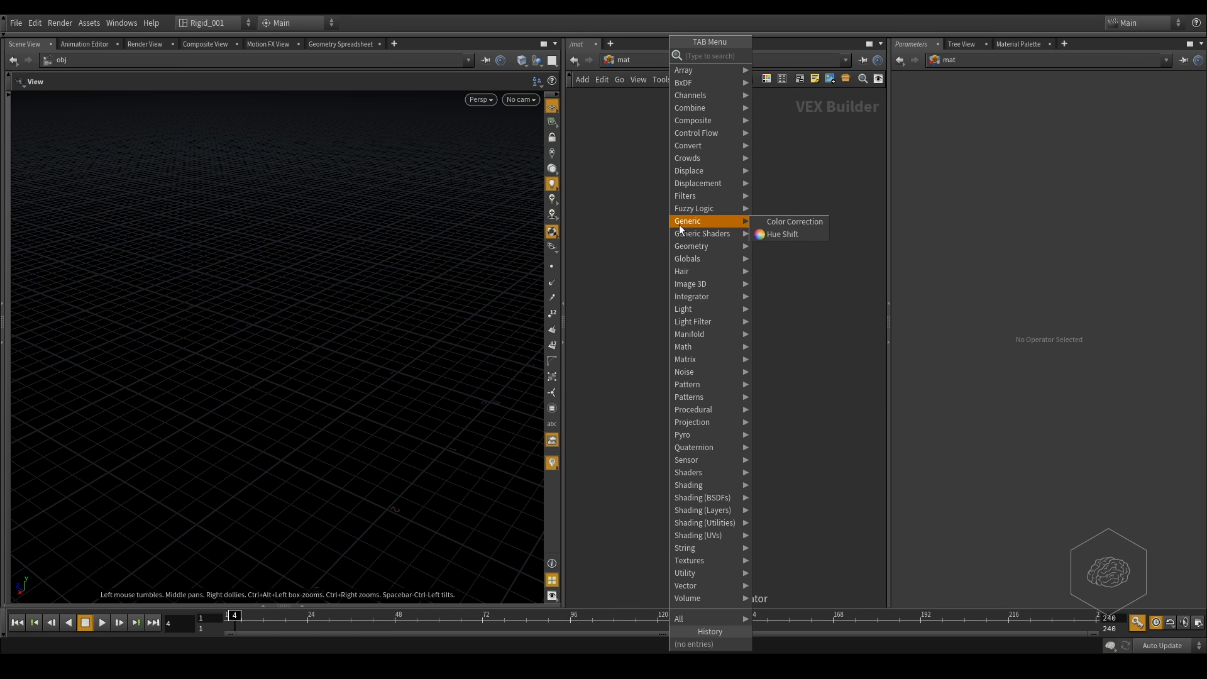
text(pyro)
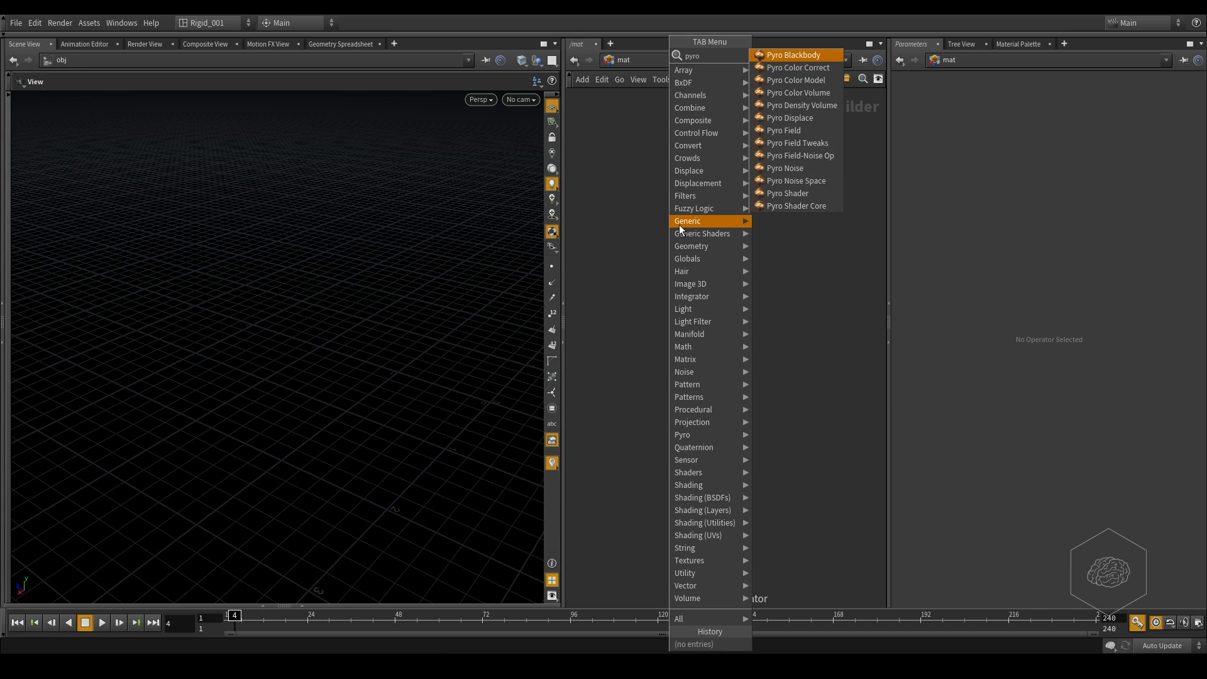
click(796, 54)
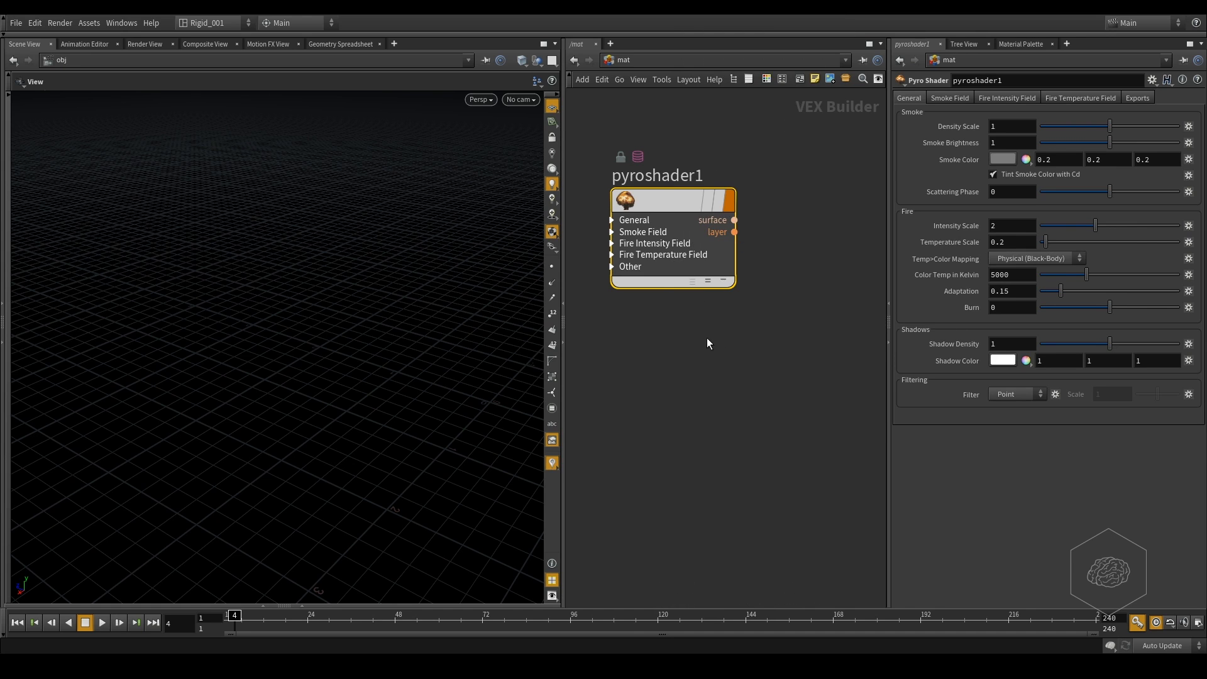
Step: Duplicate pyroshader1 and enable Use Lookup Ramp on its Smoke Field density with a jagged ramp
key(ctrl+v)
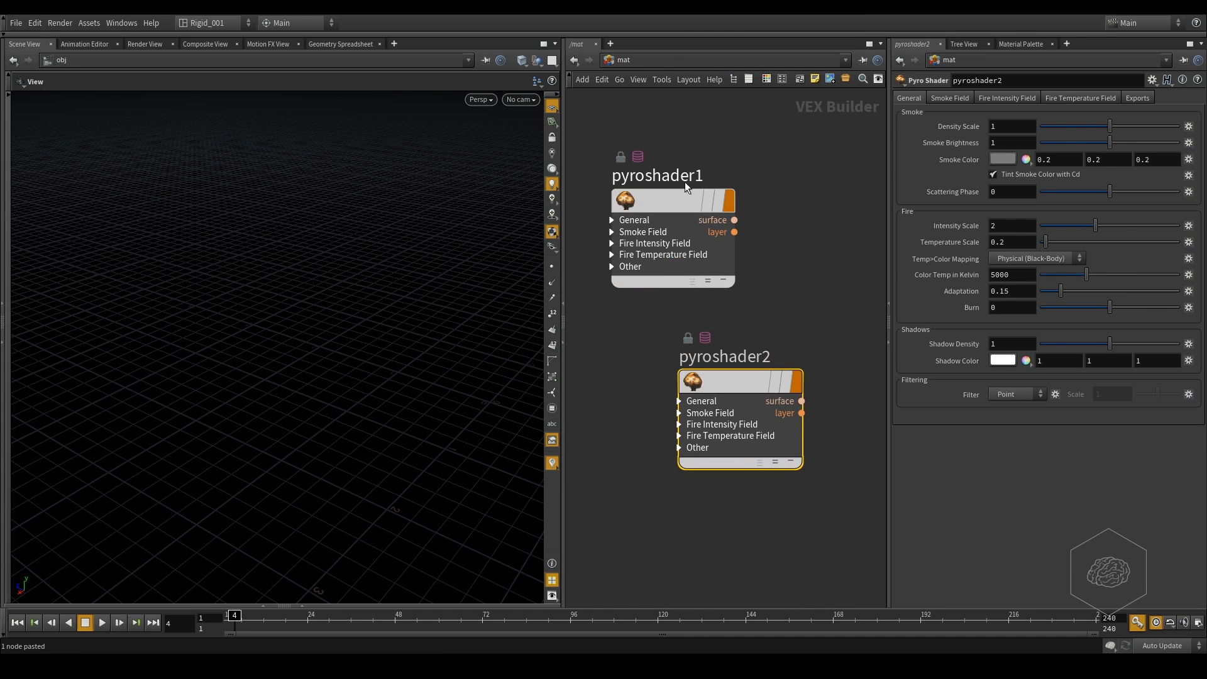
click(671, 200)
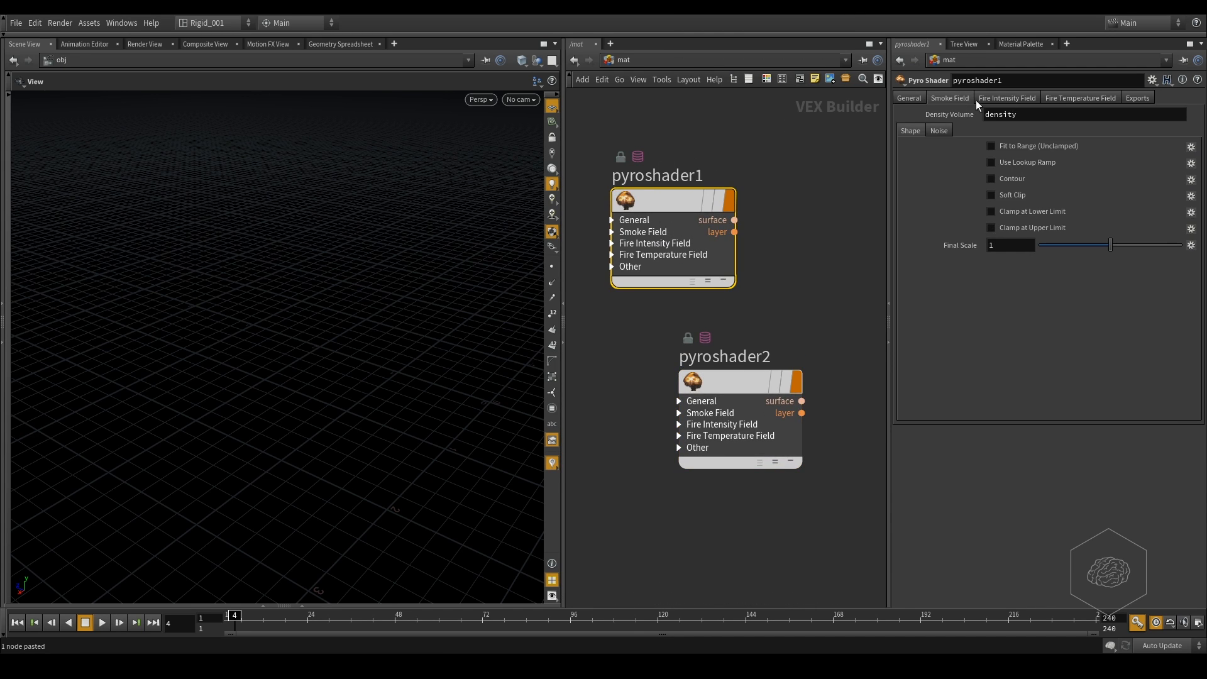
click(992, 162)
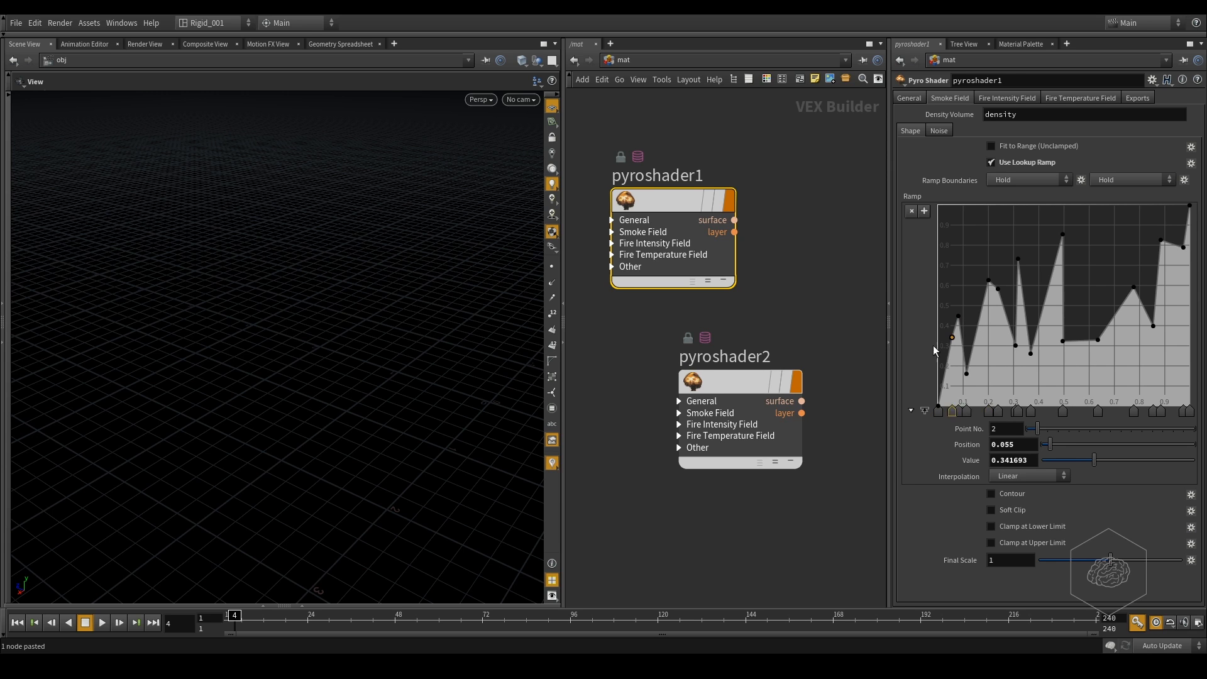
click(1153, 79)
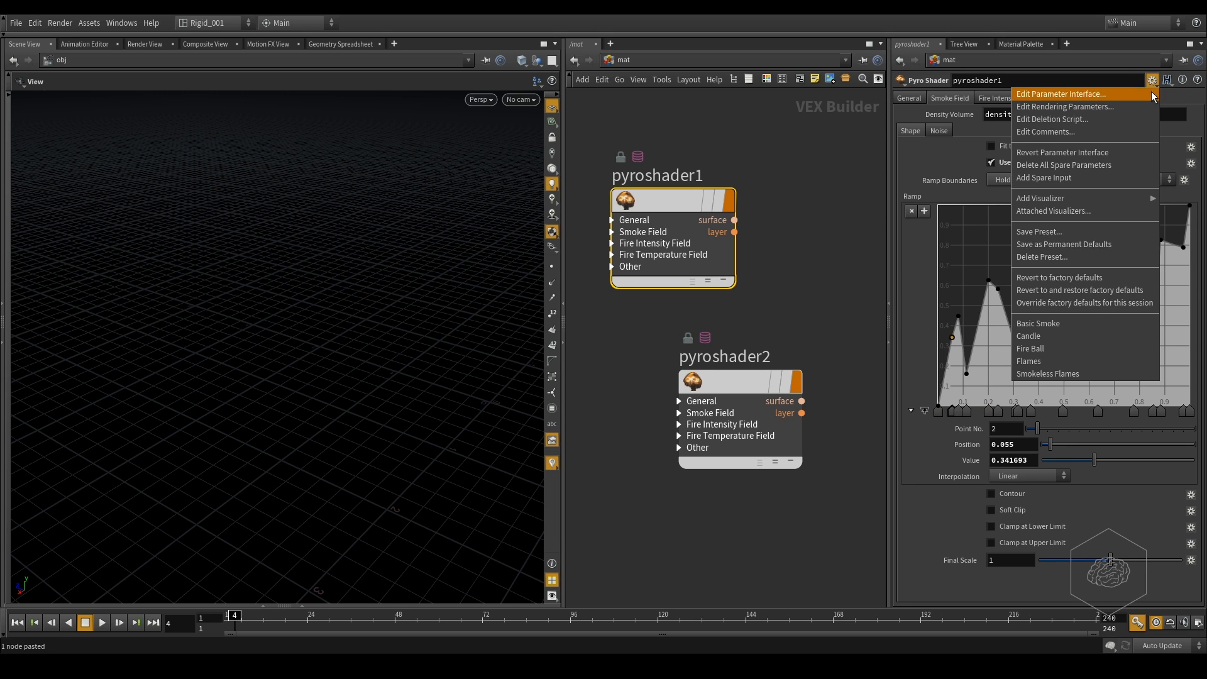
mouse_move(1030, 349)
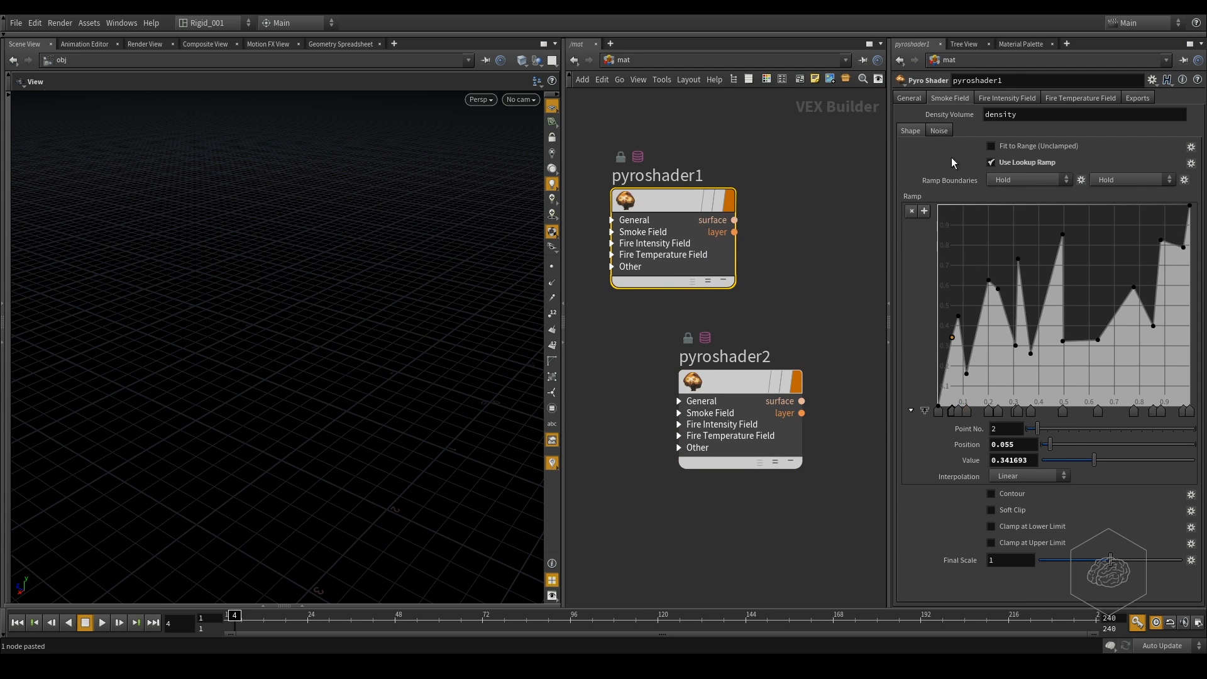
mouse_move(908, 213)
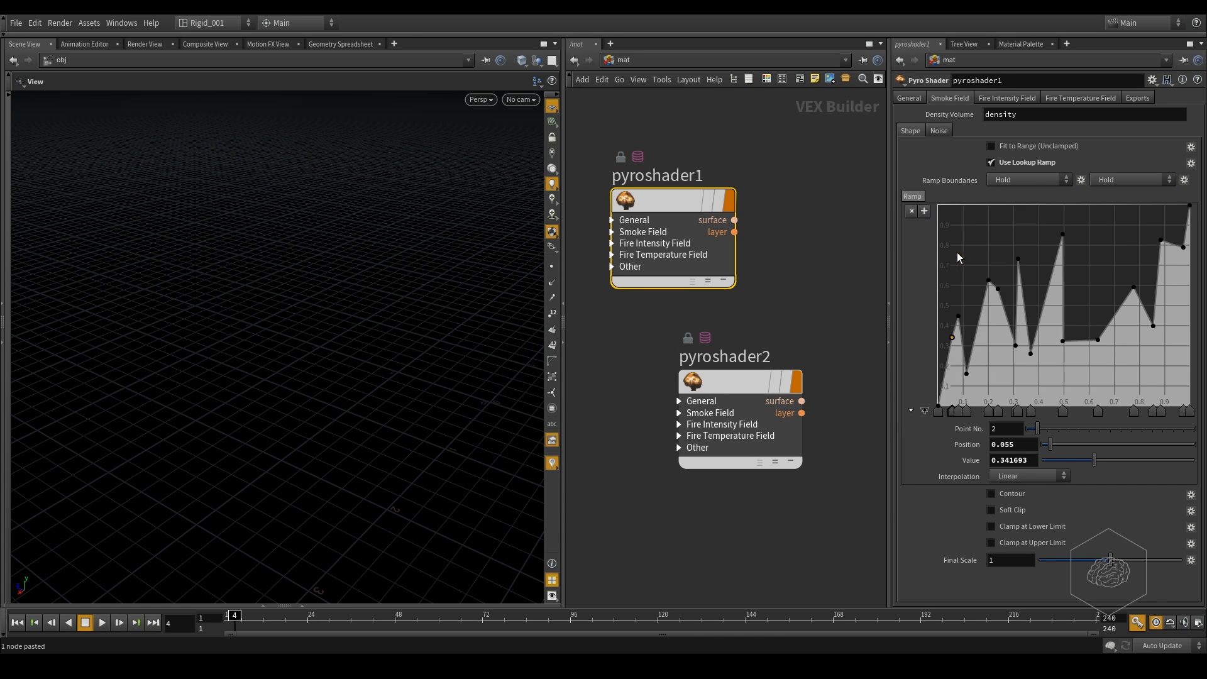
Step: Paste pyroshader1's density lookup ramp values into pyroshader2's Ramp parameter
click(738, 380)
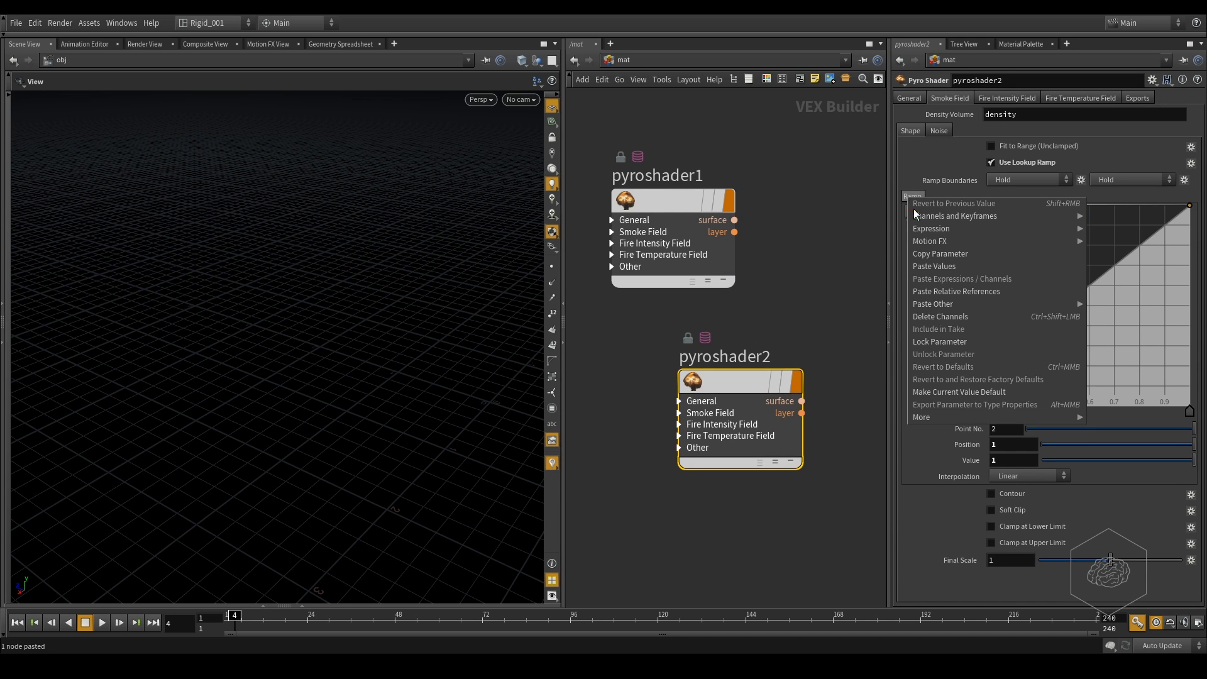
click(934, 265)
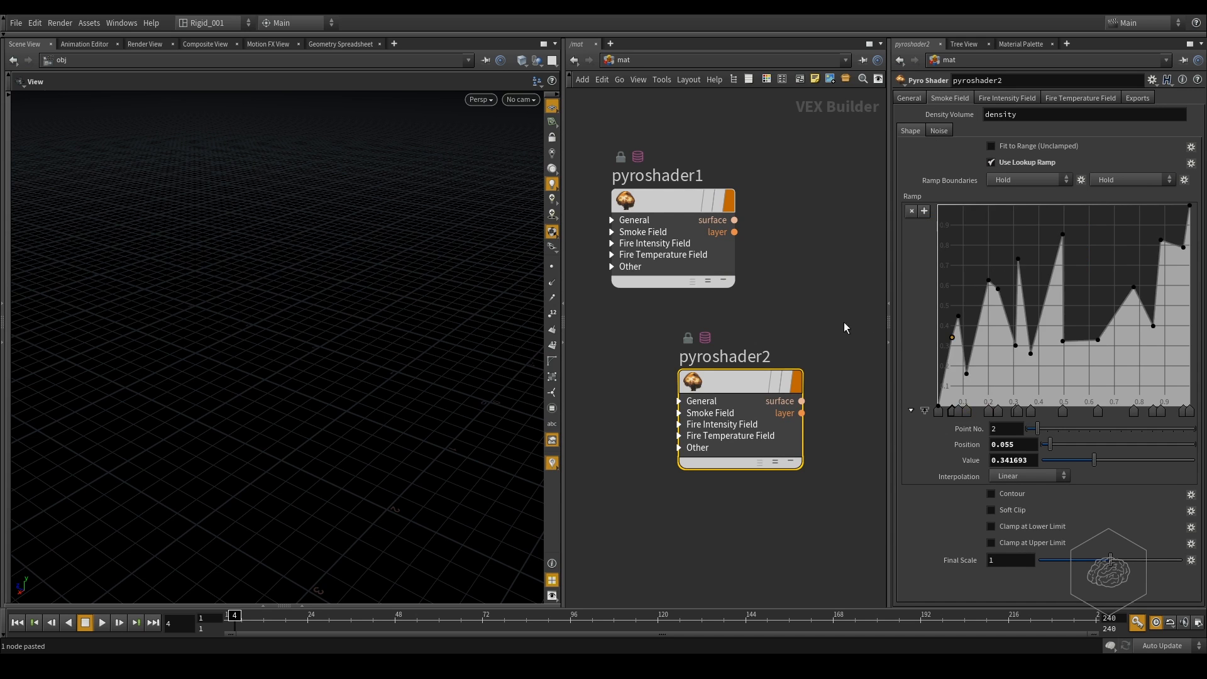
mouse_move(808, 279)
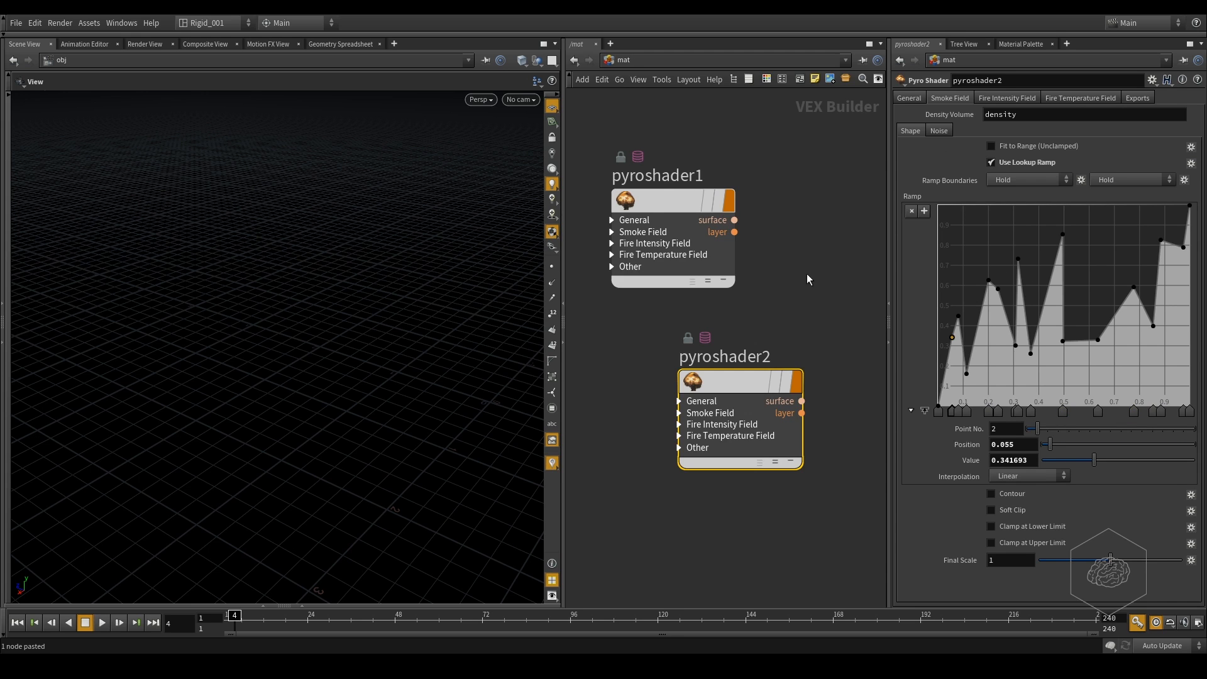
mouse_move(562, 356)
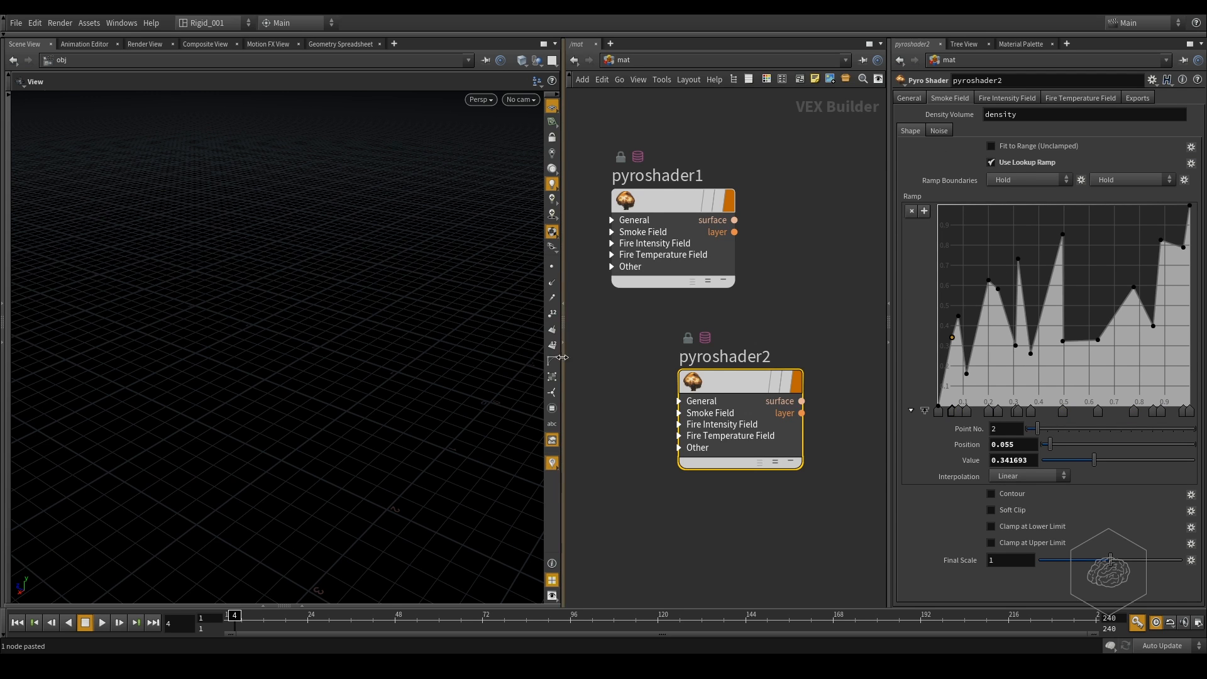
mouse_move(835, 296)
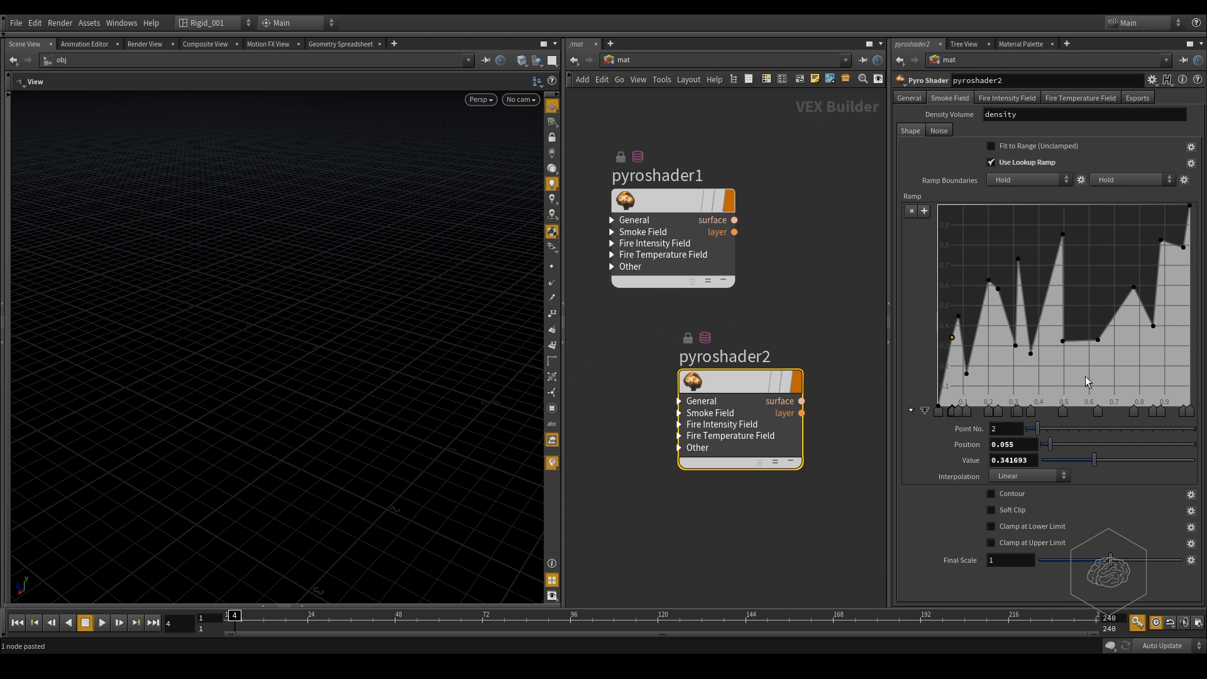
mouse_move(455, 296)
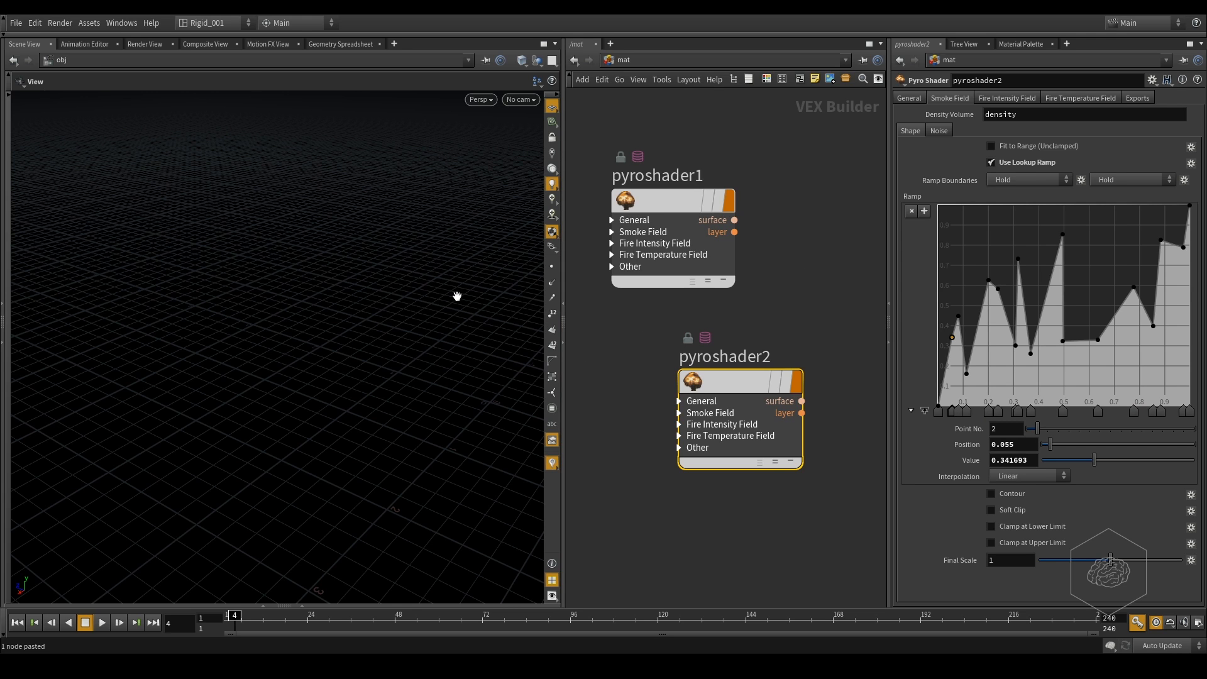
mouse_move(767, 335)
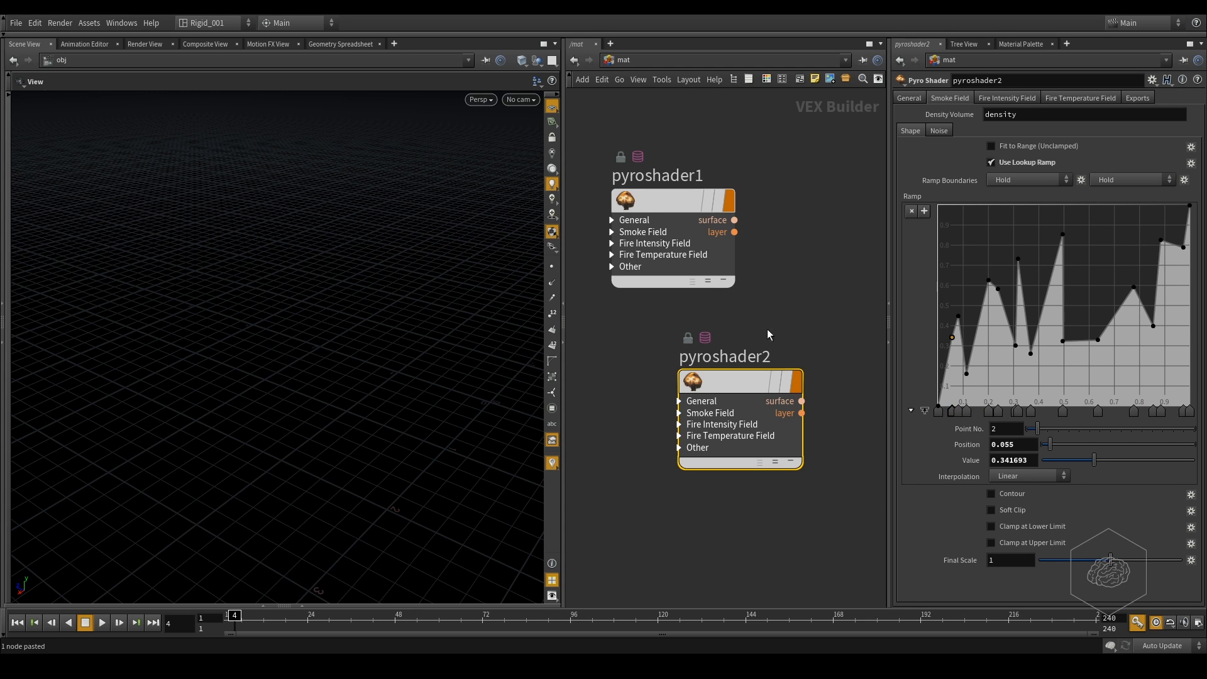
mouse_move(863, 316)
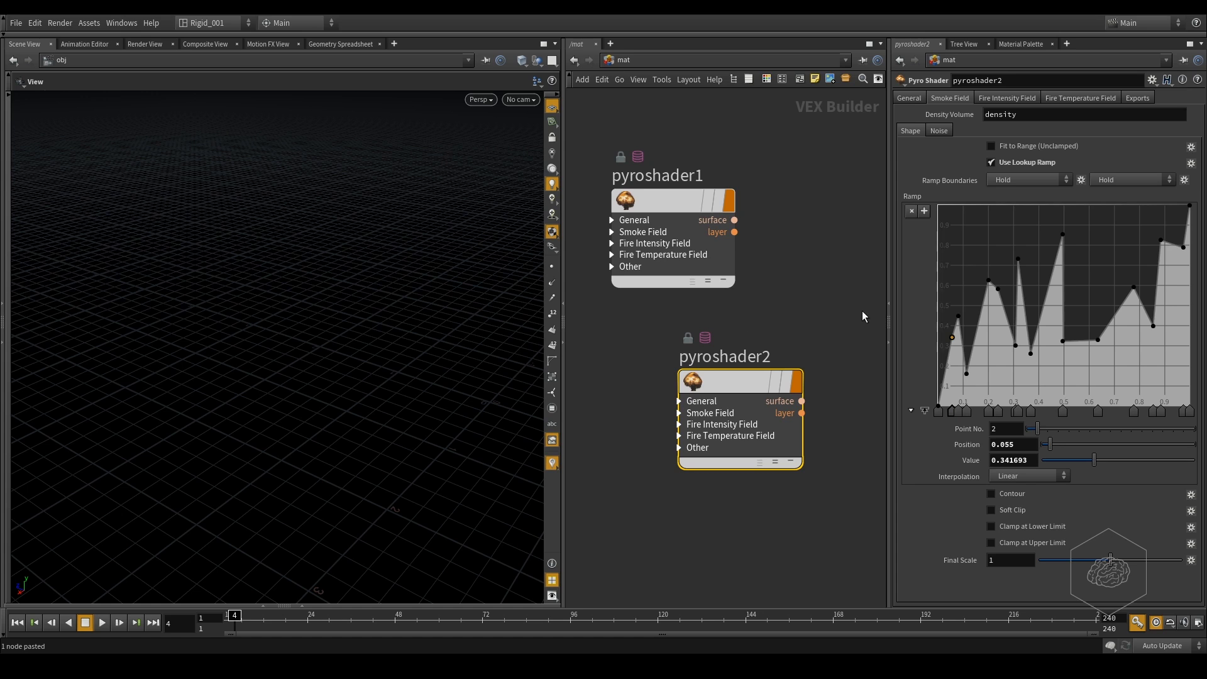
mouse_move(510, 299)
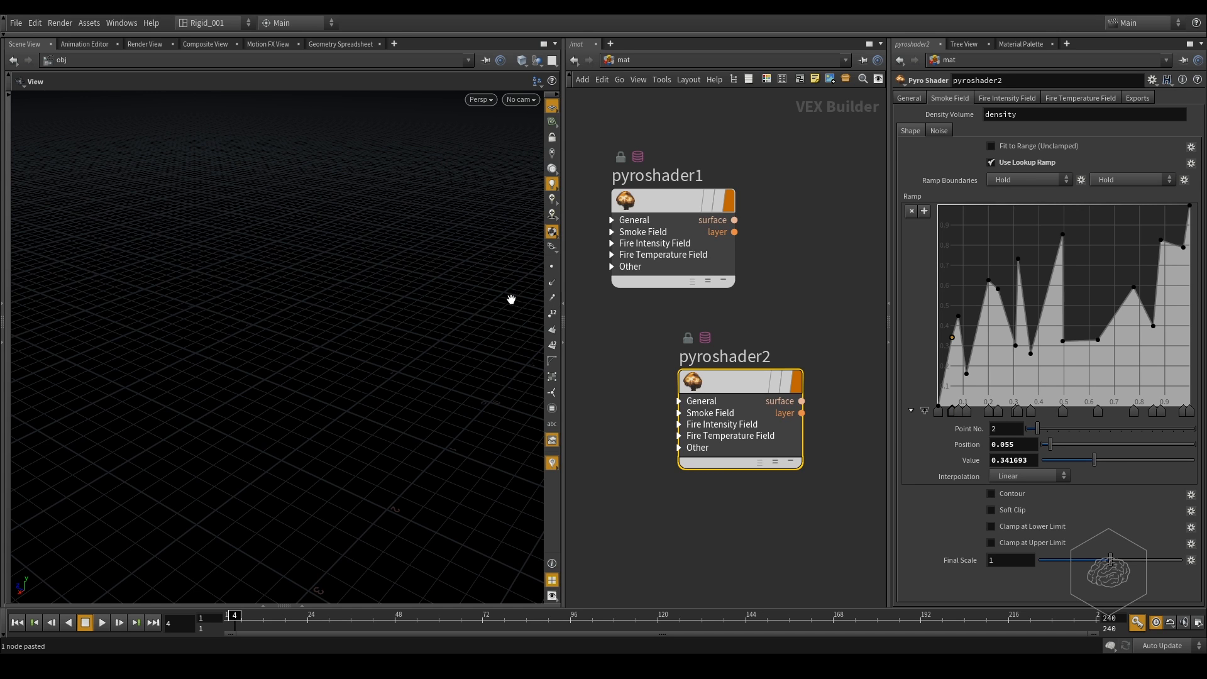